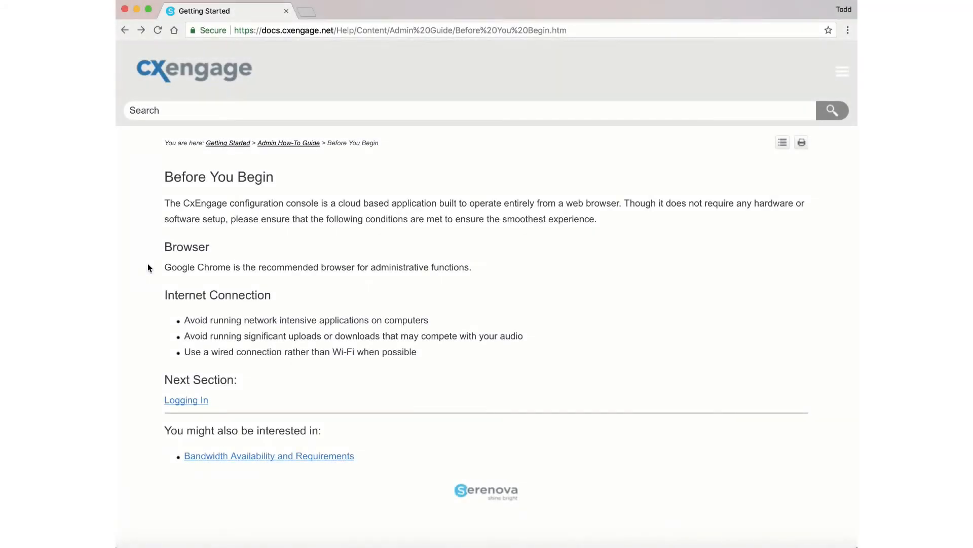
mouse_move(176, 245)
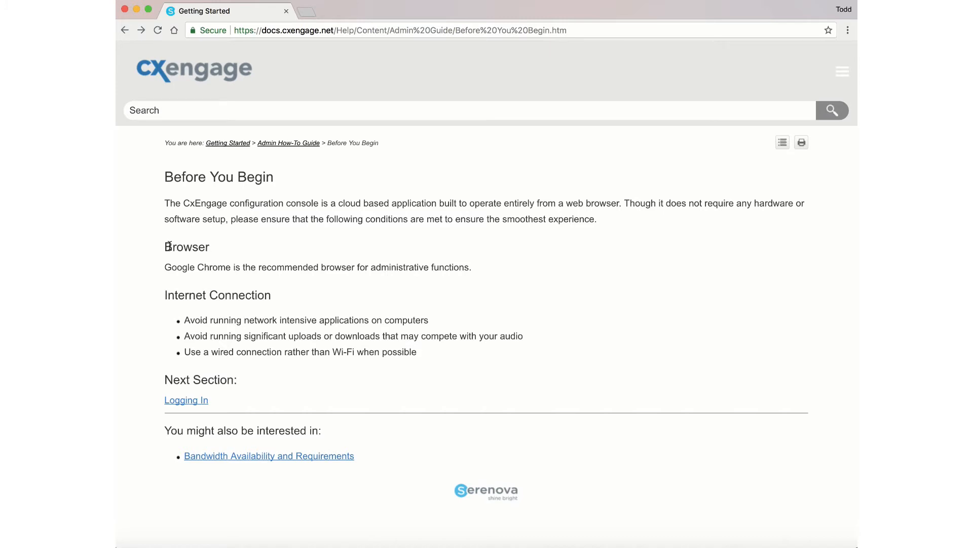
mouse_move(157, 253)
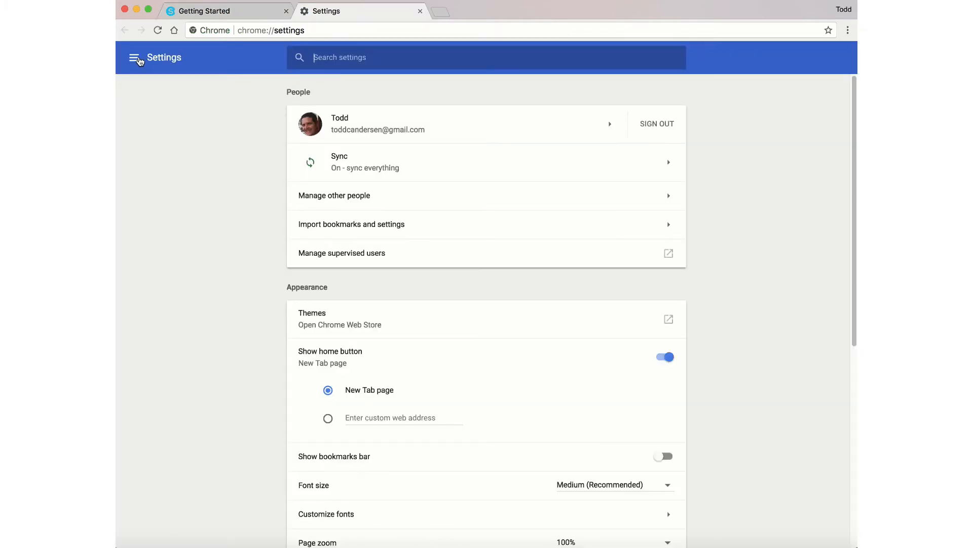
Step: Confirm via About Chrome that the browser is up to date at version 61.0.3163.79
click(134, 57)
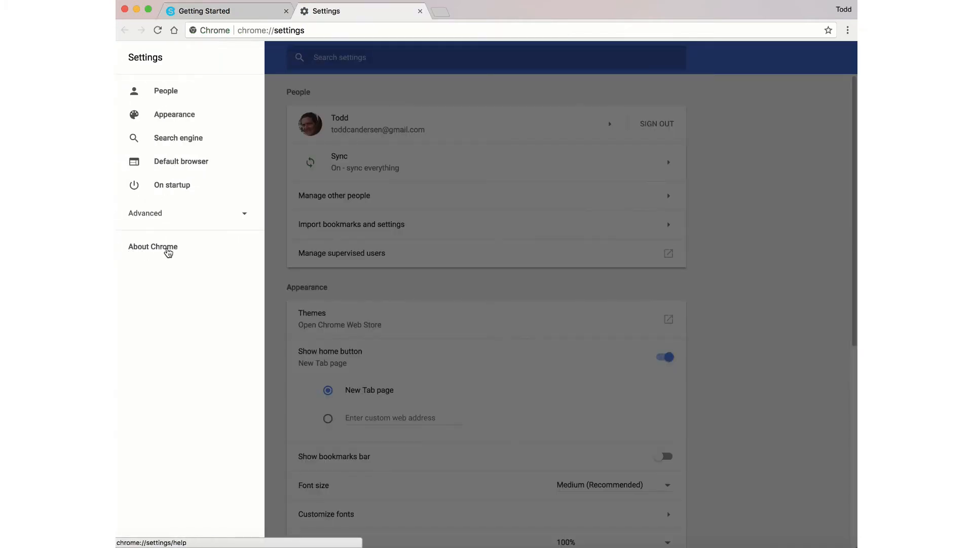
mouse_move(159, 254)
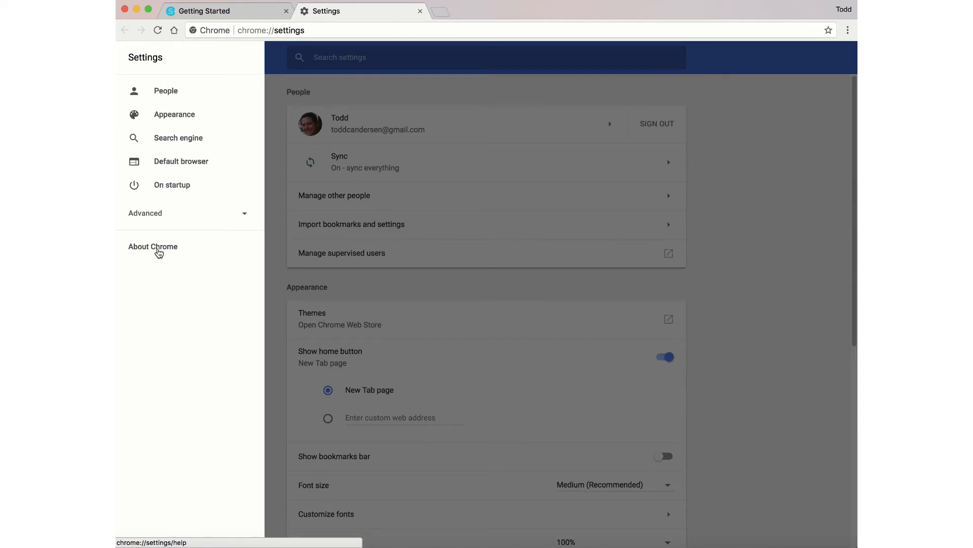
click(152, 247)
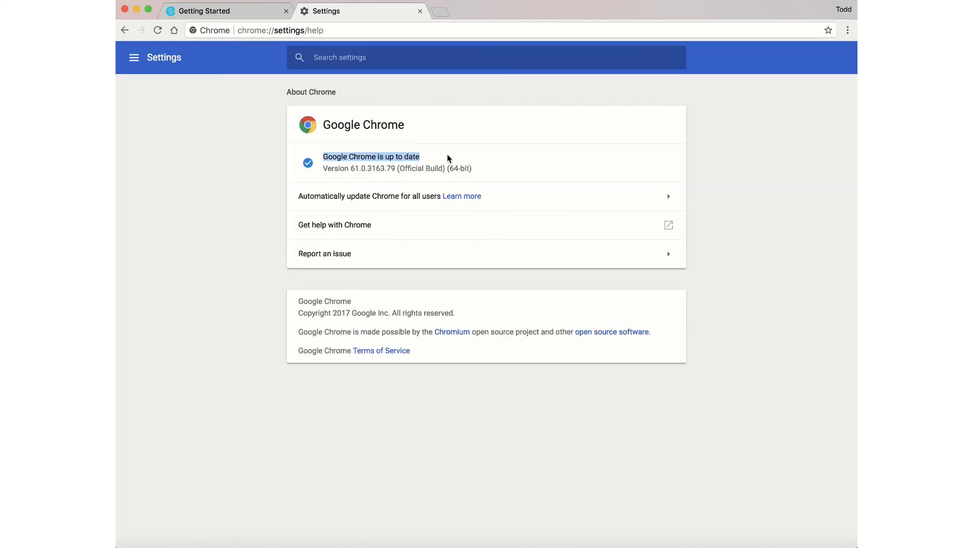
click(417, 10)
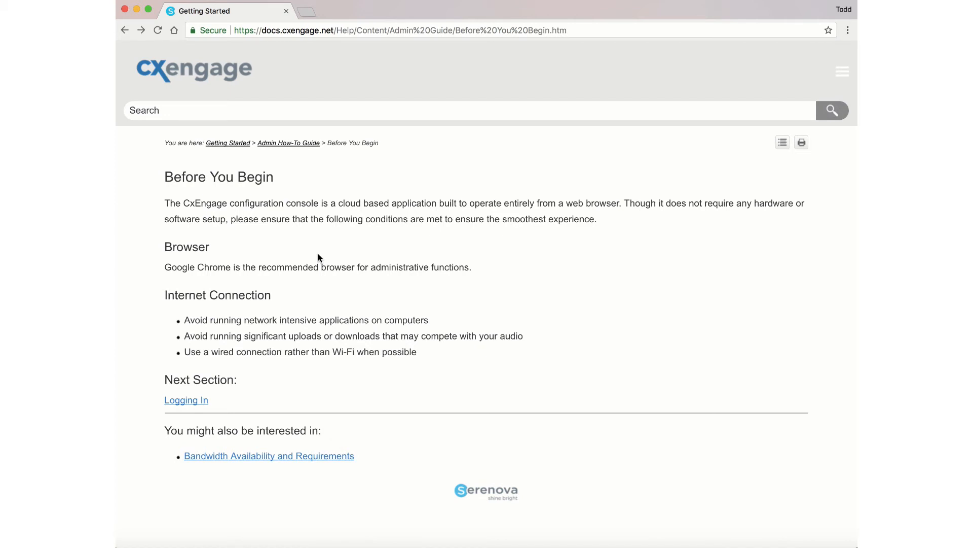
mouse_move(180, 321)
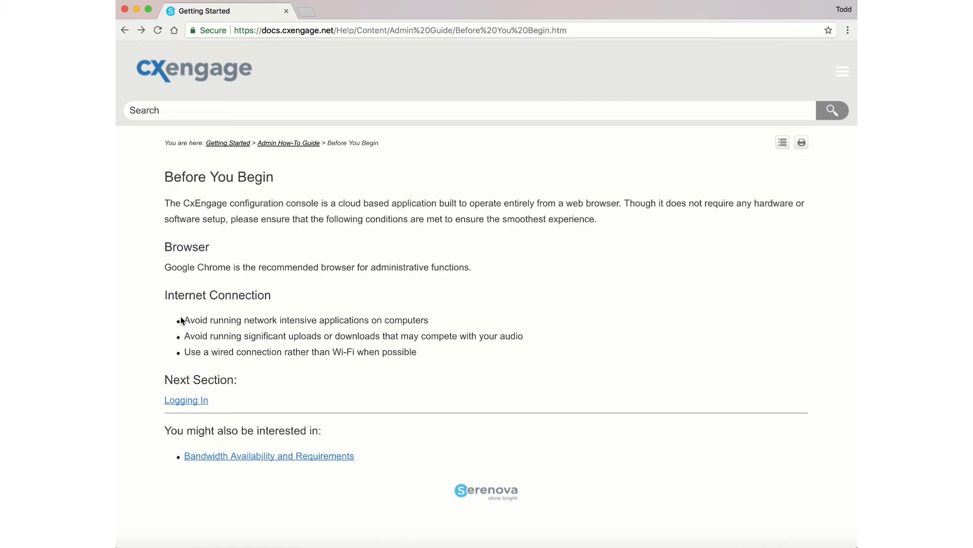
mouse_move(181, 355)
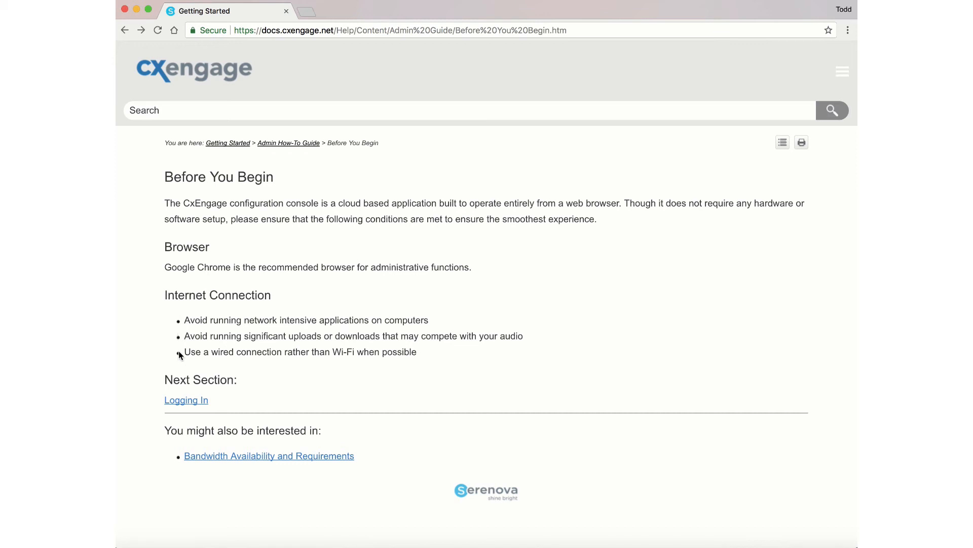
mouse_move(157, 344)
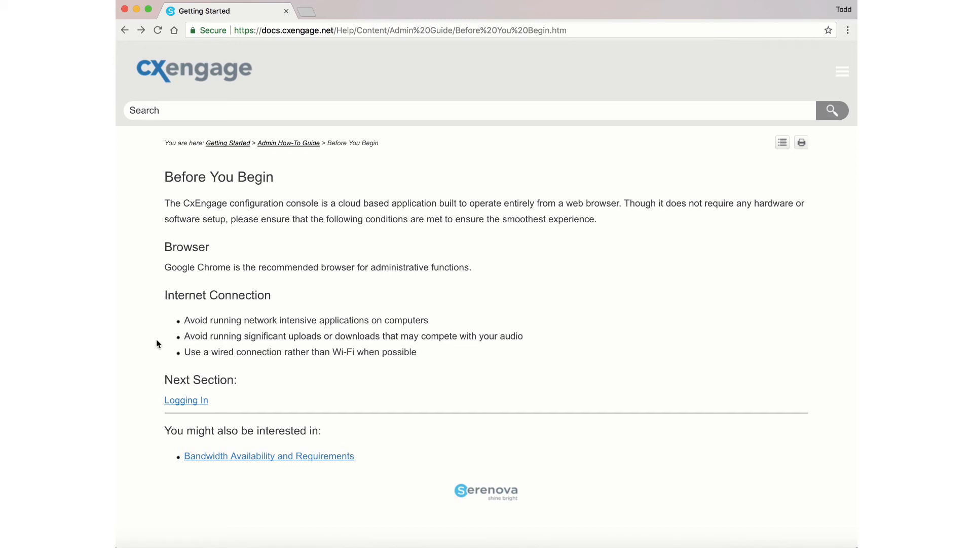
mouse_move(187, 355)
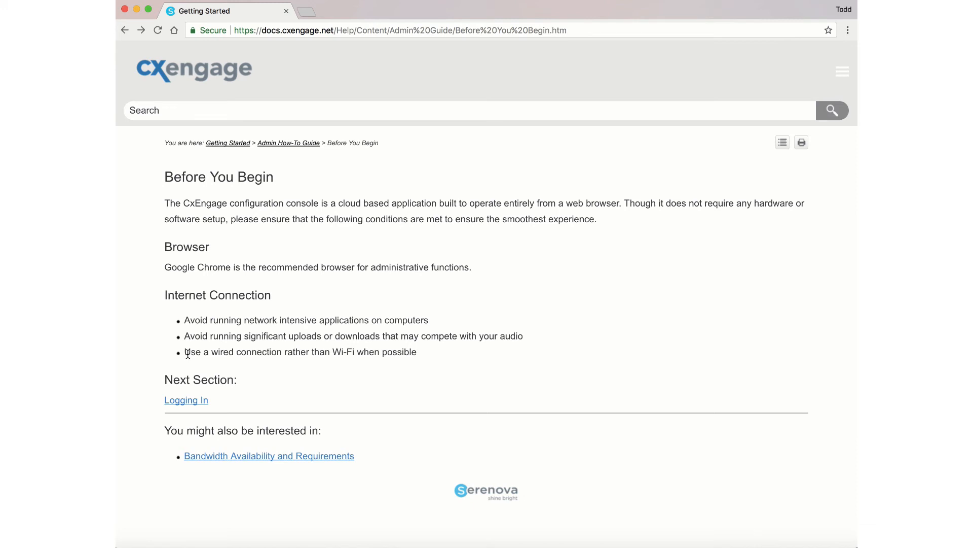
mouse_move(162, 356)
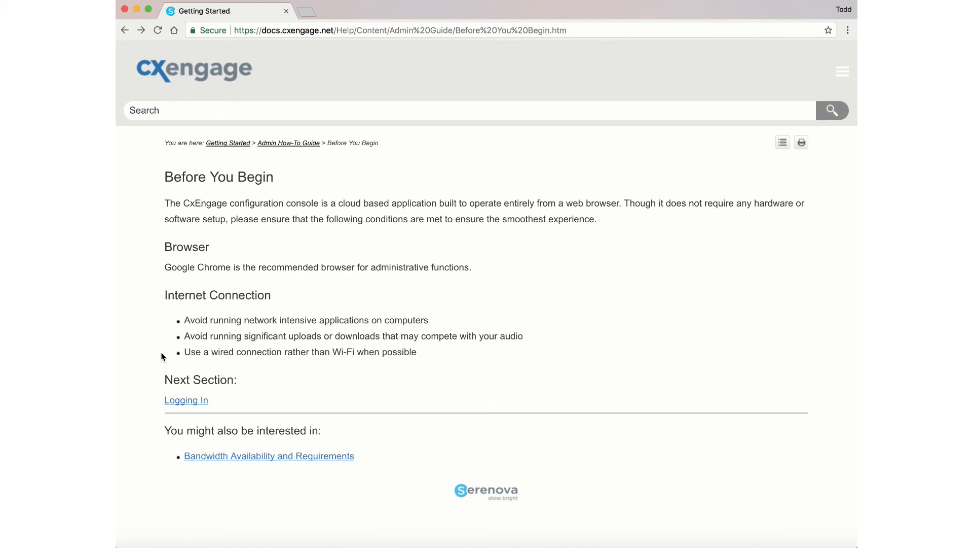